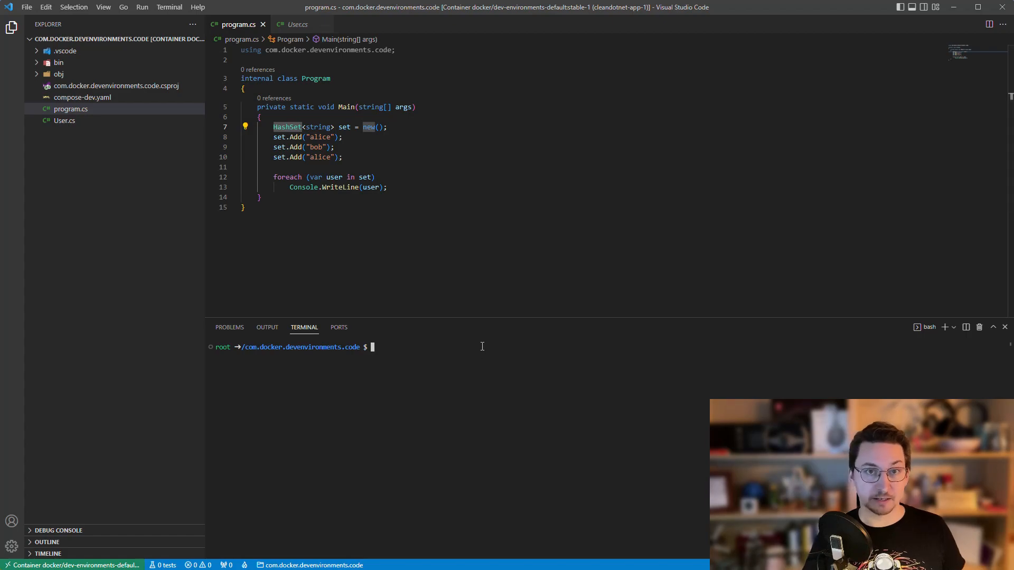
Step: Run 'dotnet run' in the terminal so alice and bob each print once
type("d")
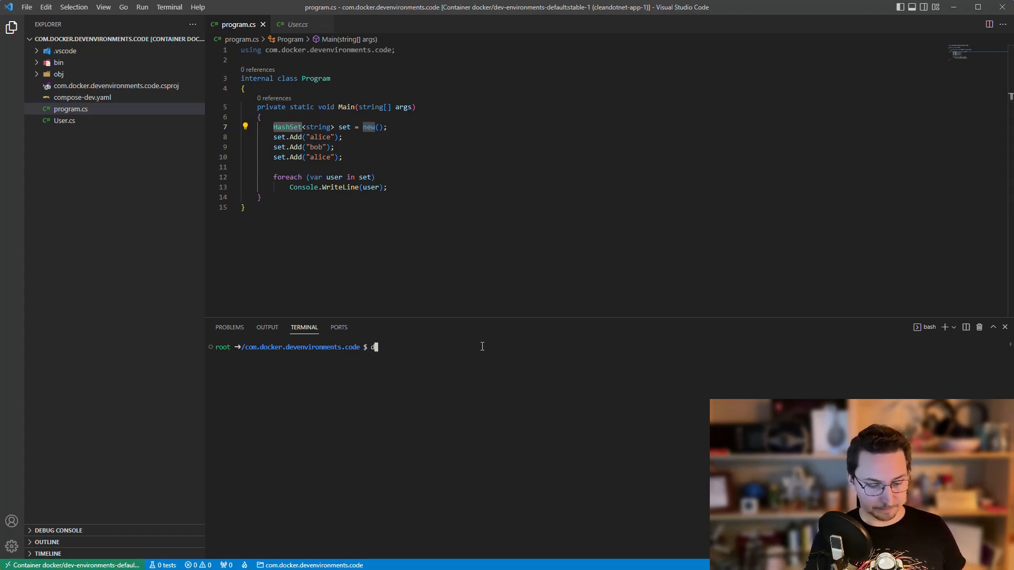
type("otnet")
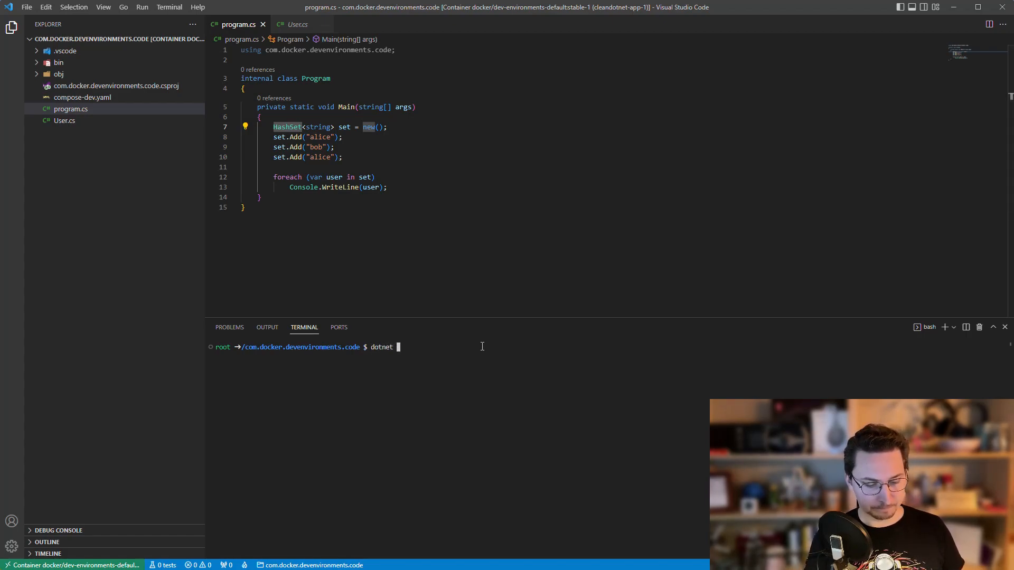
type("run")
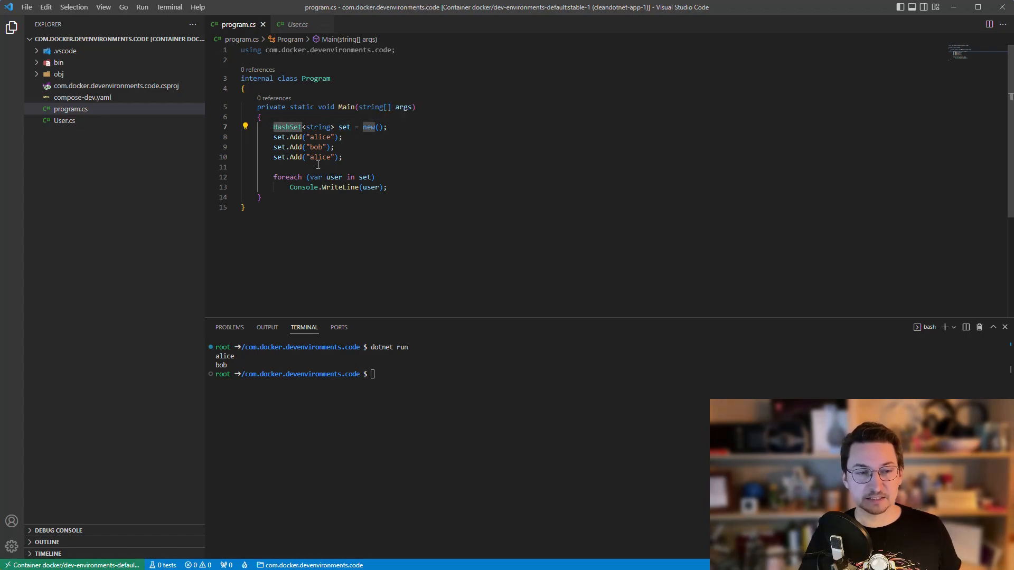
mouse_move(334, 176)
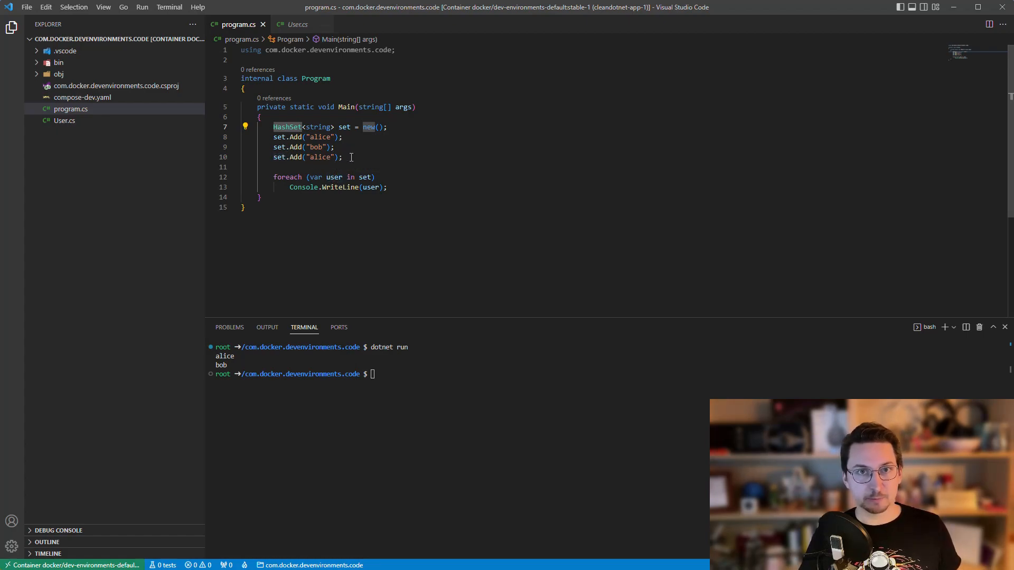
mouse_move(365, 178)
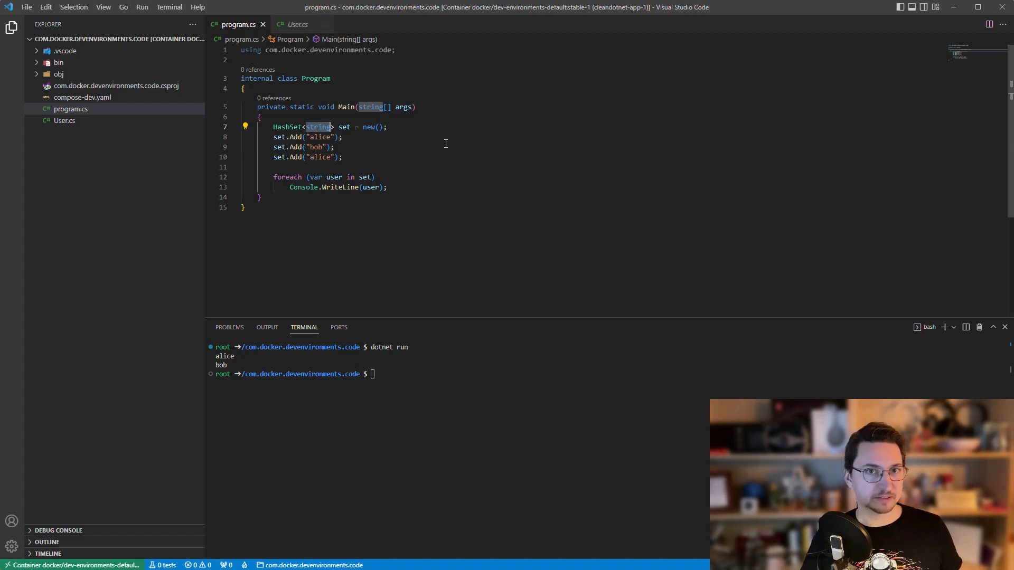
Step: Change the set to HashSet<User> and wrap the alice, bob, alice strings in new User(...)
type("Use")
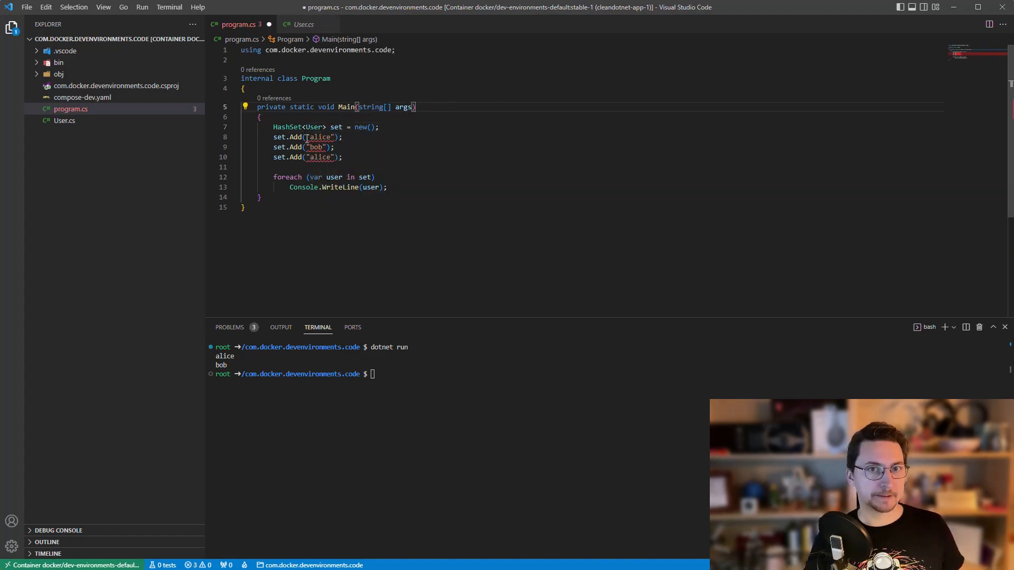
type("new User")
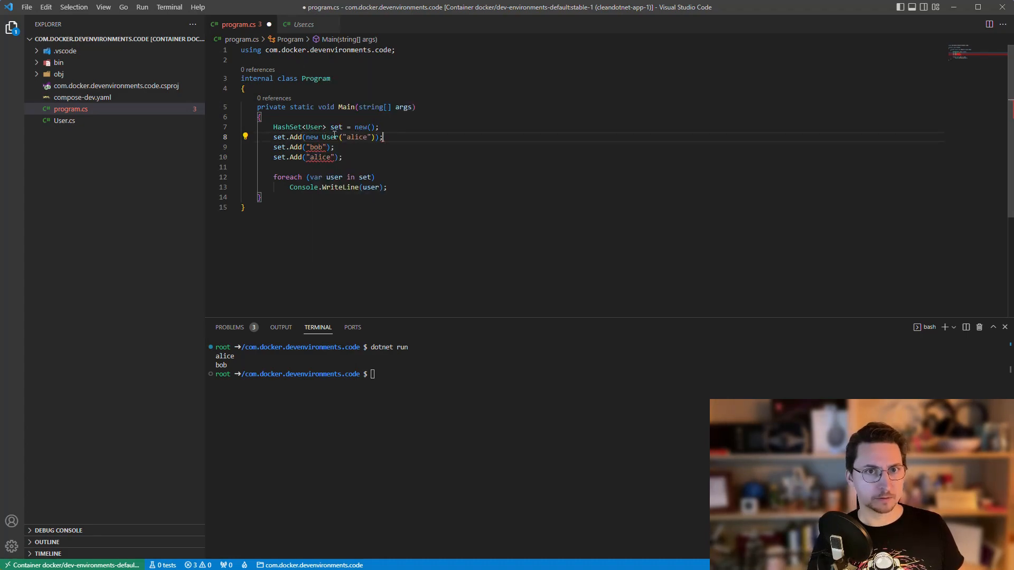
double_click(314, 147)
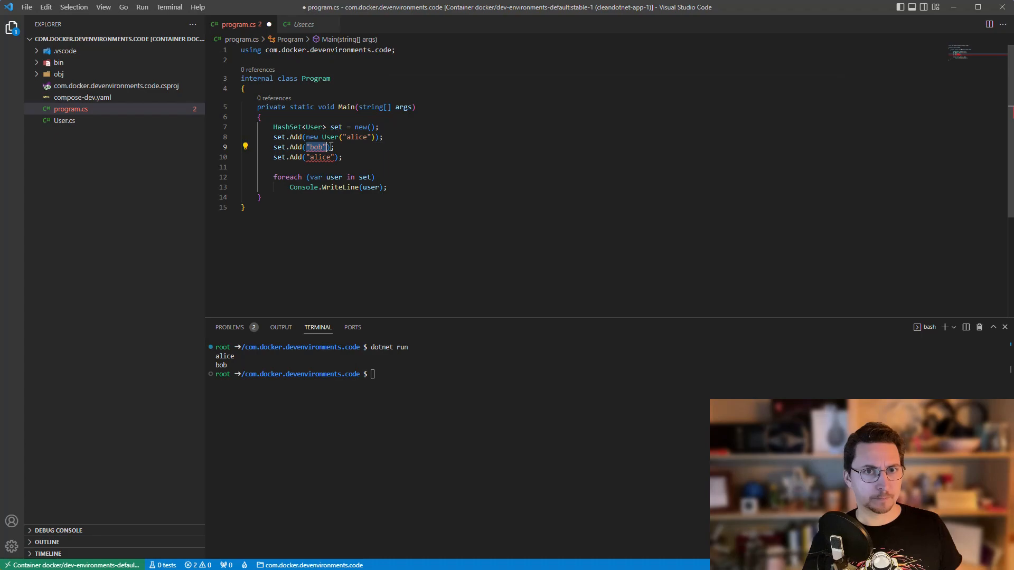
type("new User(")
left_click(460, 374)
type("dotnet run")
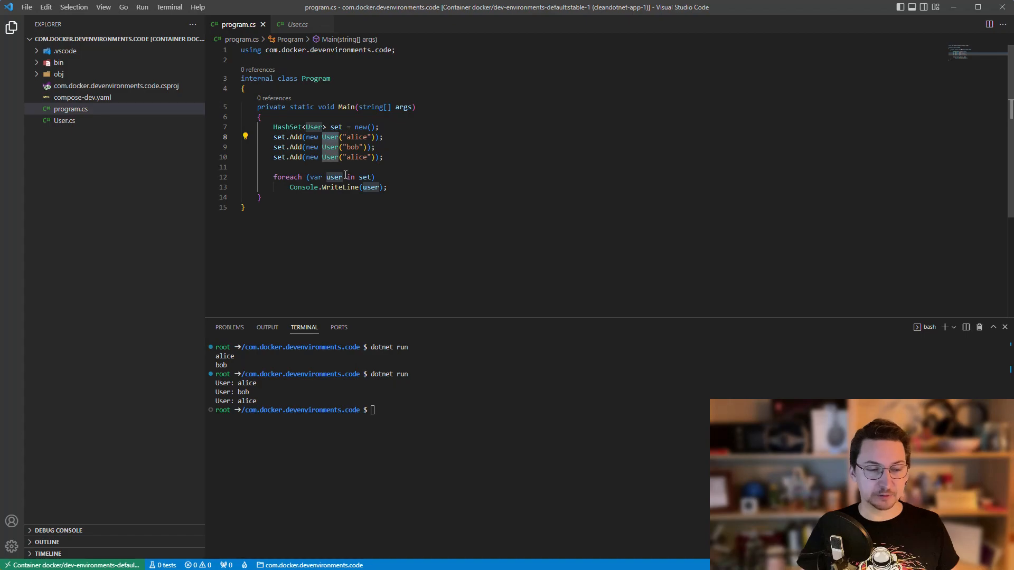
mouse_move(379, 236)
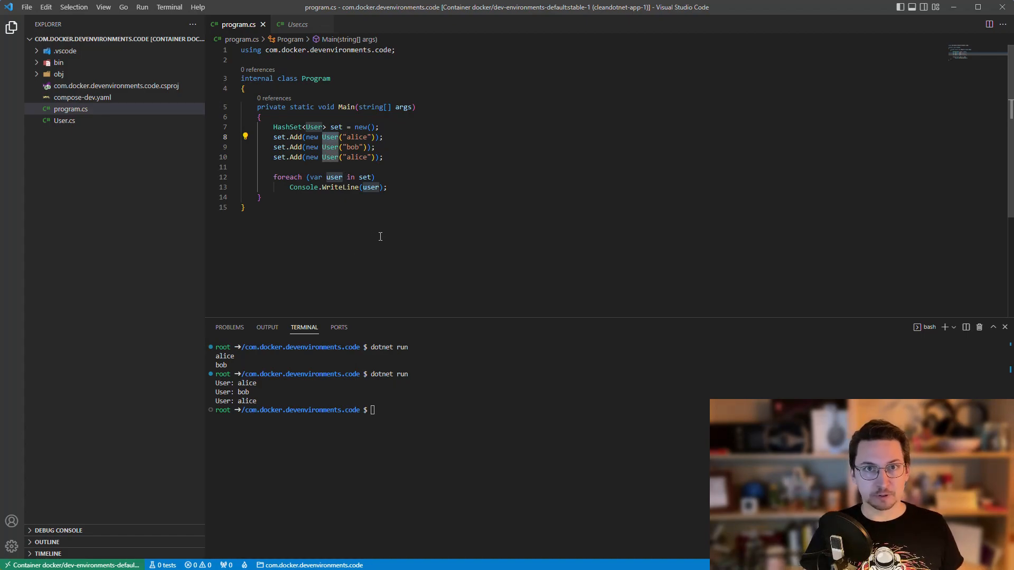
mouse_move(334, 177)
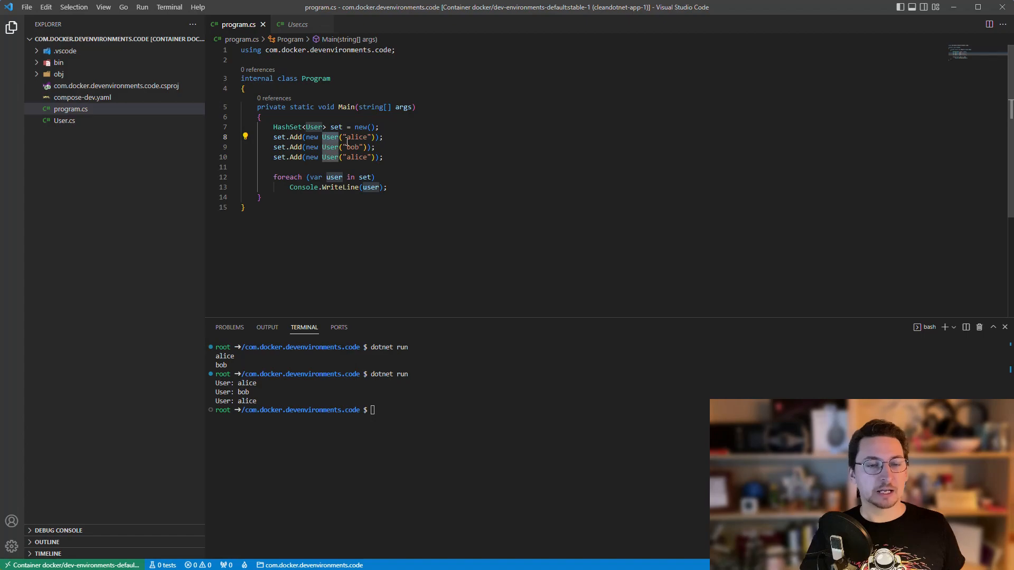
mouse_move(316, 329)
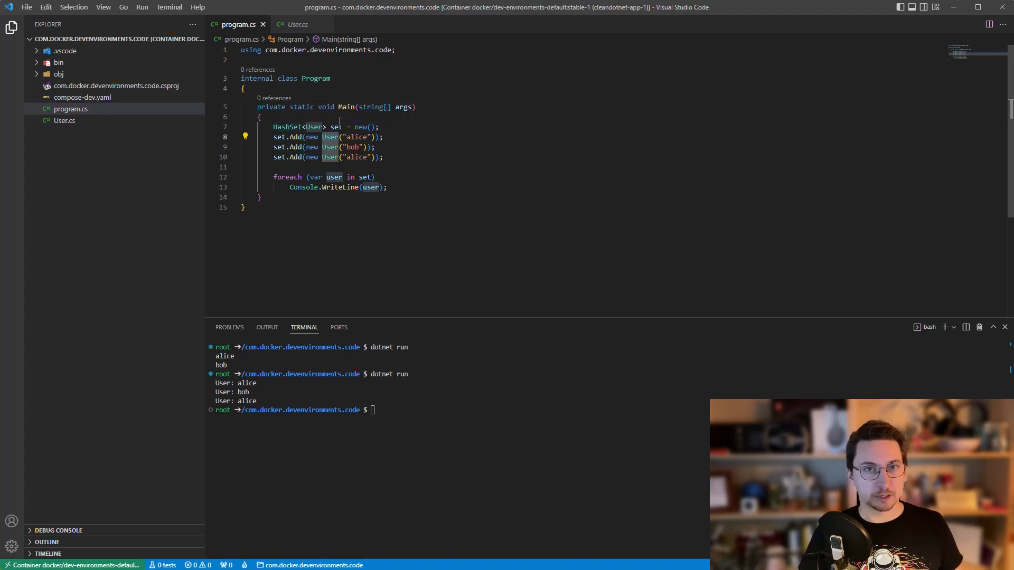
mouse_move(313, 127)
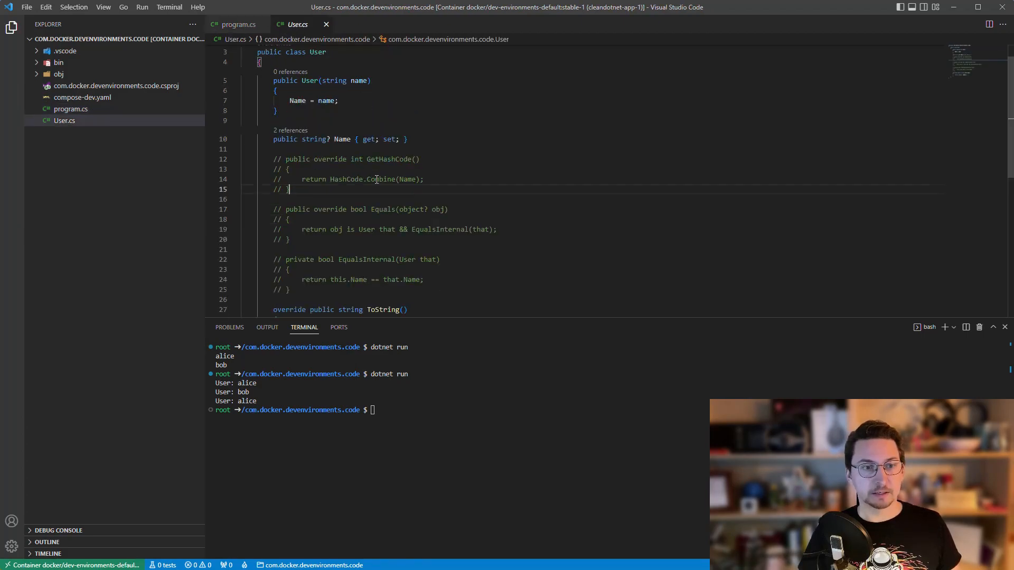
Step: Review User.cs with Equals and EqualsInternal uncommented, then return to program.cs
scroll("down", 3)
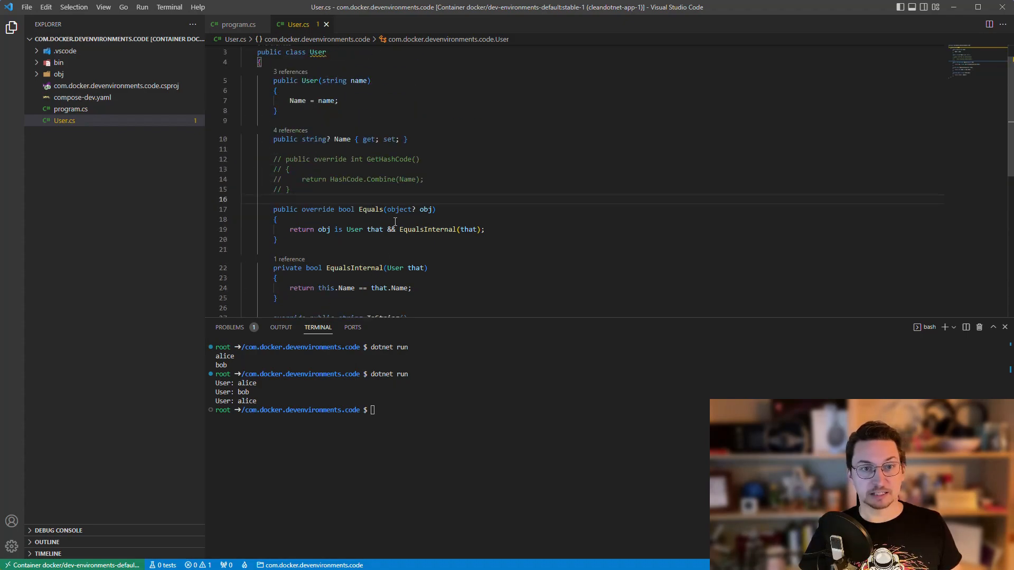
mouse_move(385, 199)
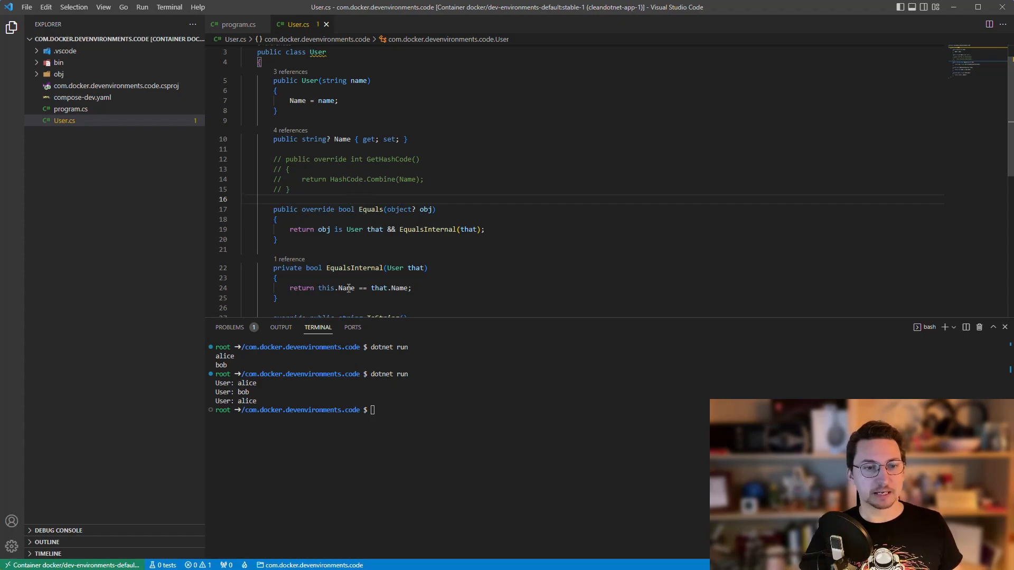
left_click(237, 24)
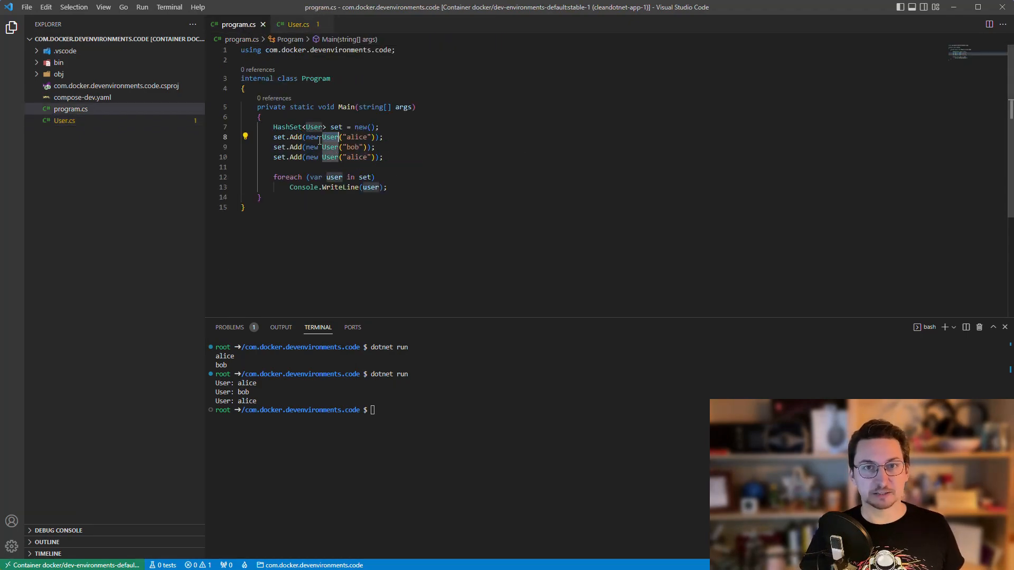
Step: Rerun 'dotnet run', confirm only User: alice and User: bob print, and open User.cs
type("dotnet run")
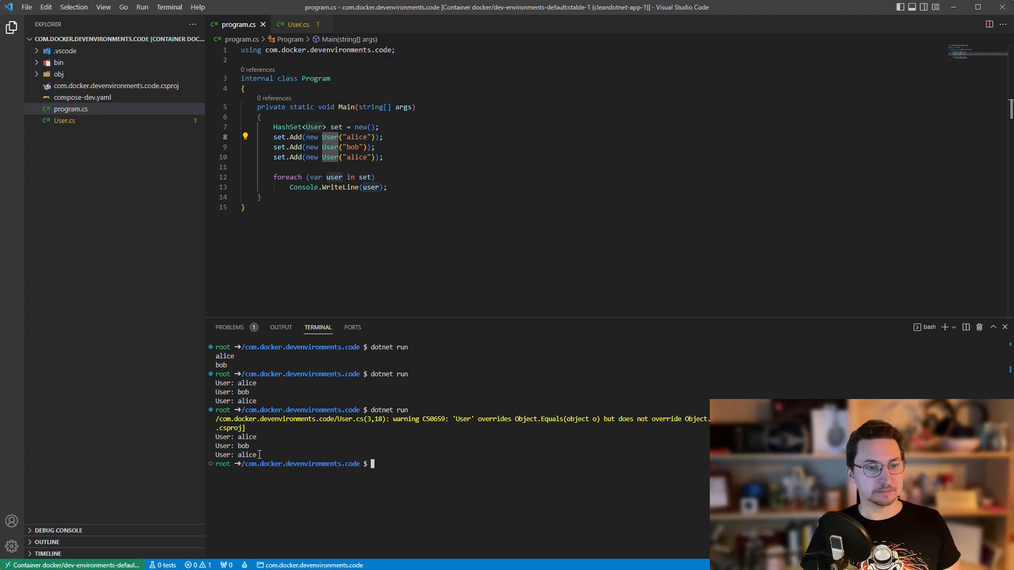
left_click_drag(217, 436, 262, 455)
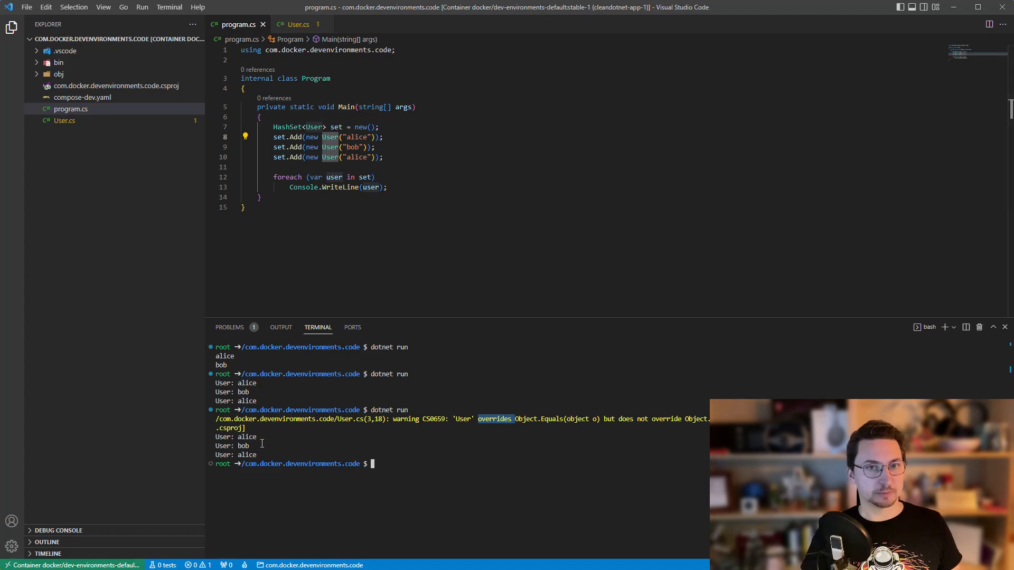
left_click_drag(215, 436, 257, 454)
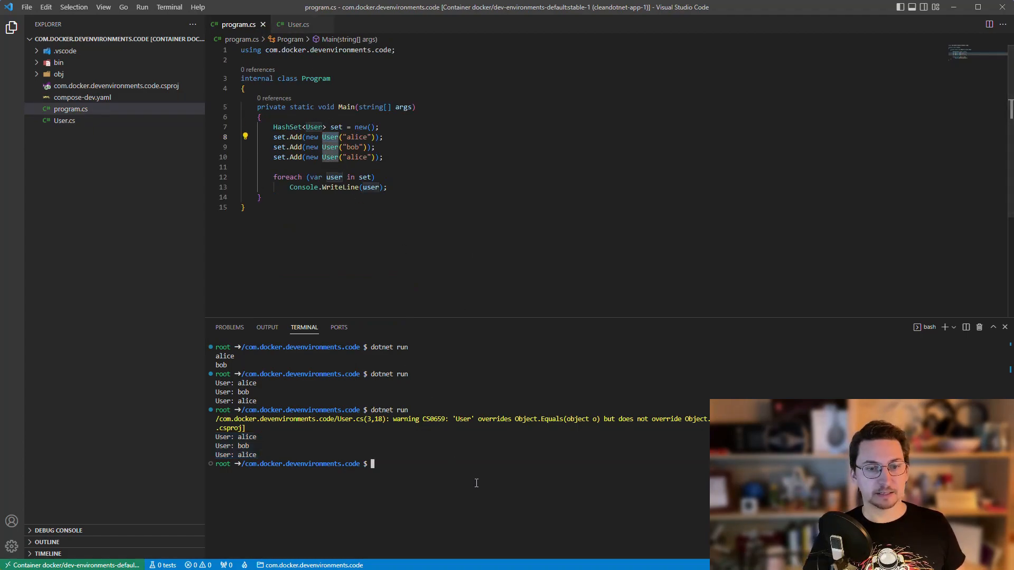
type("dotnet run")
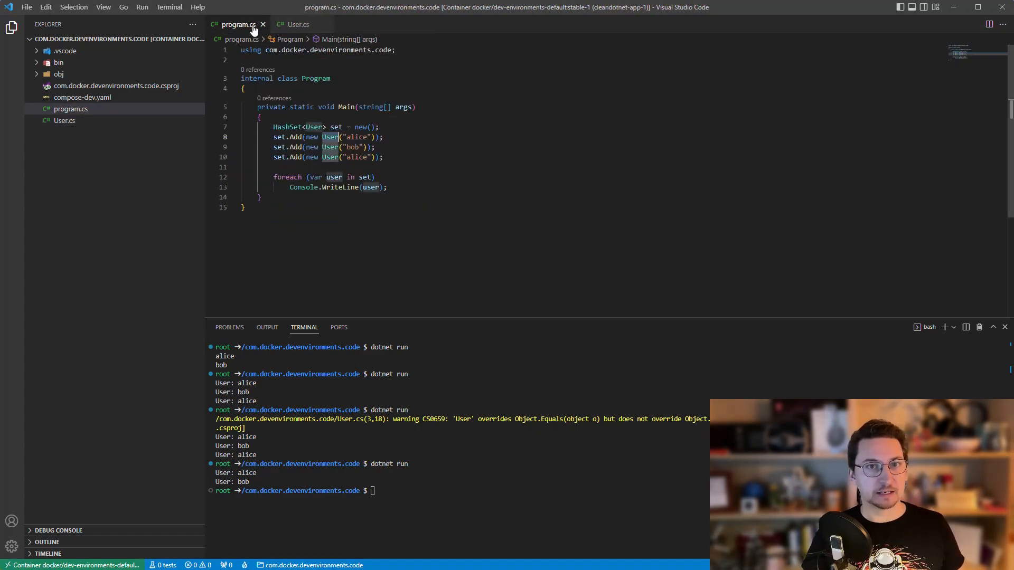
left_click(298, 23)
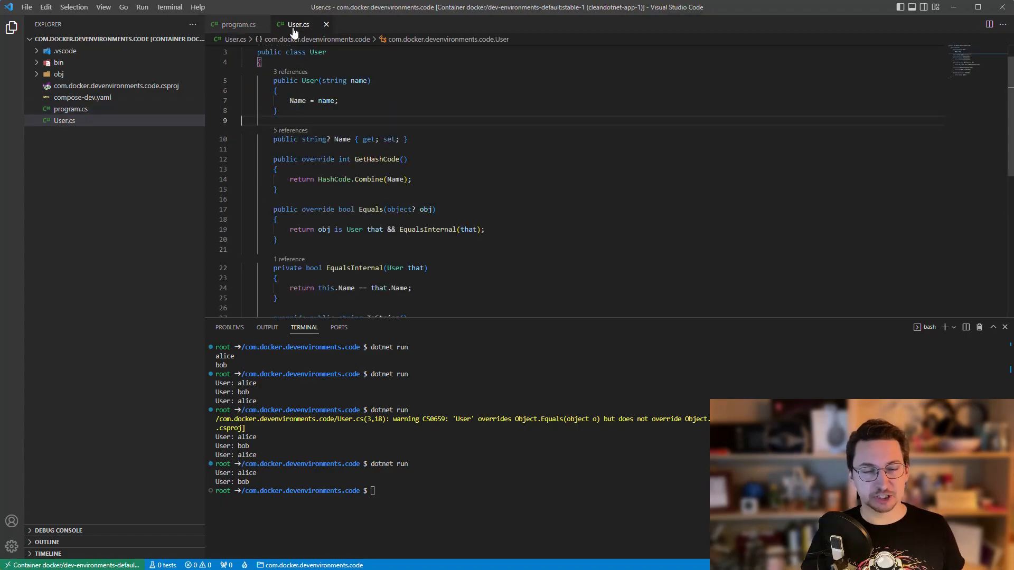
scroll("down", 3)
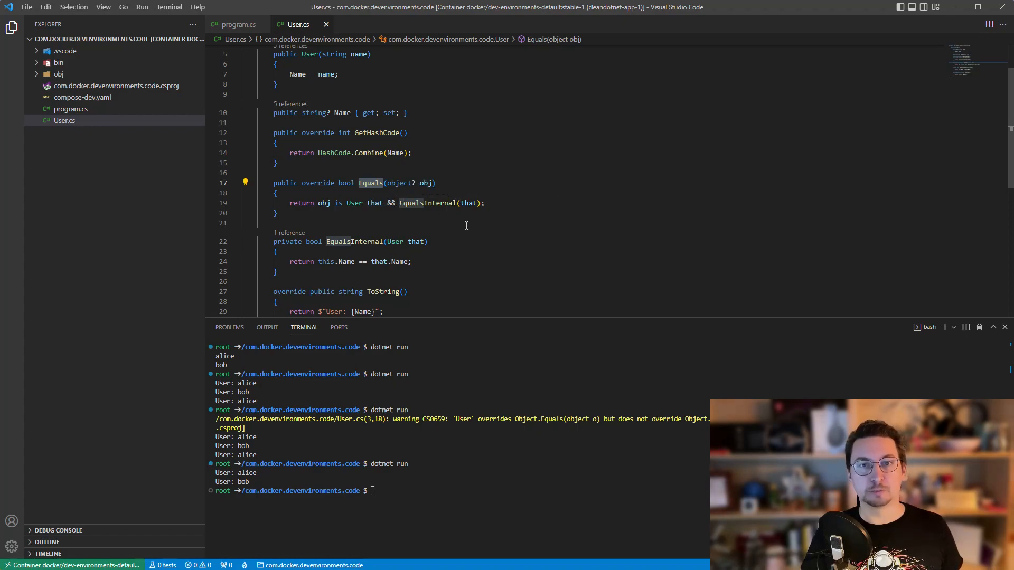
left_click(377, 133)
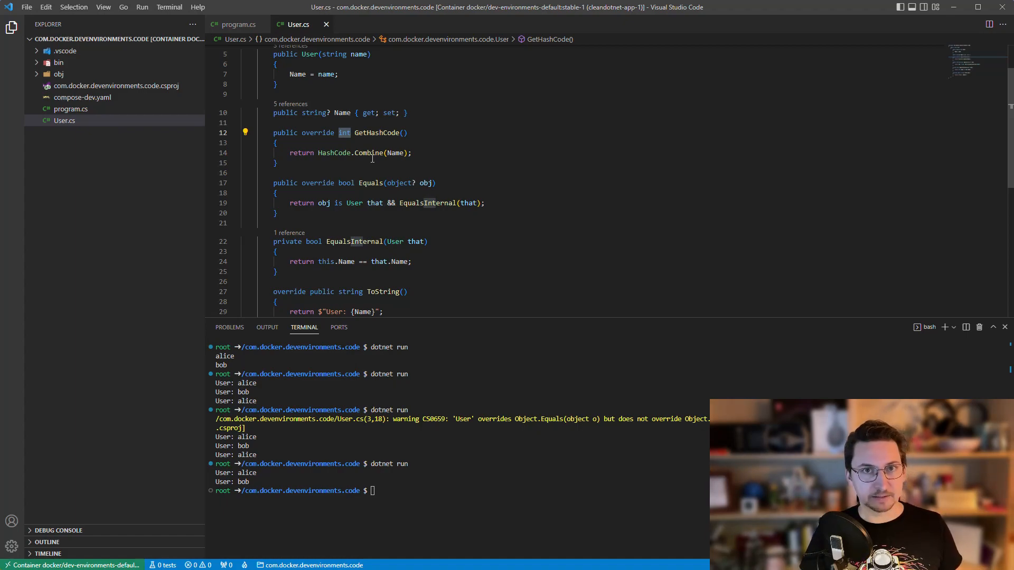
mouse_move(378, 133)
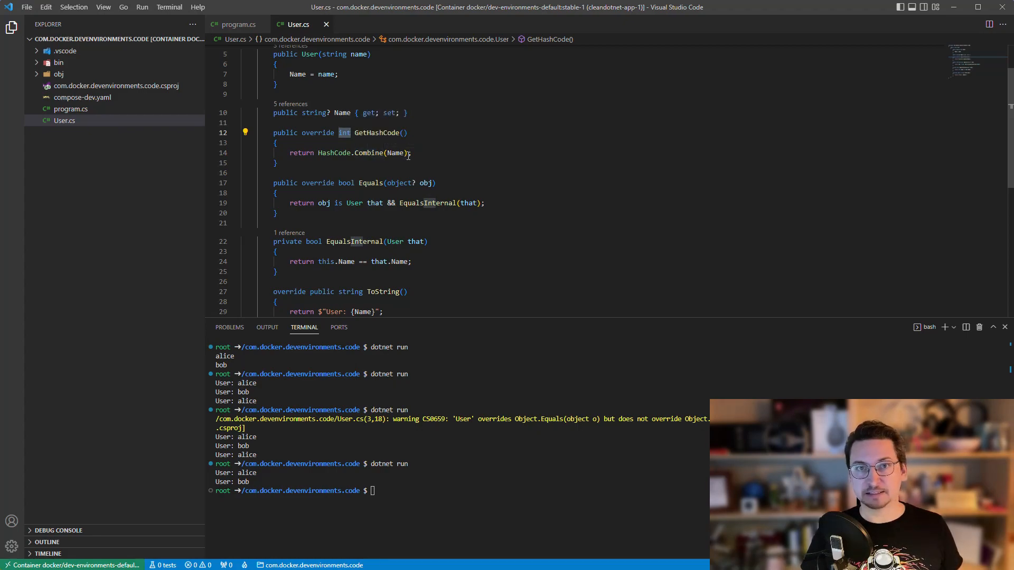
mouse_move(395, 153)
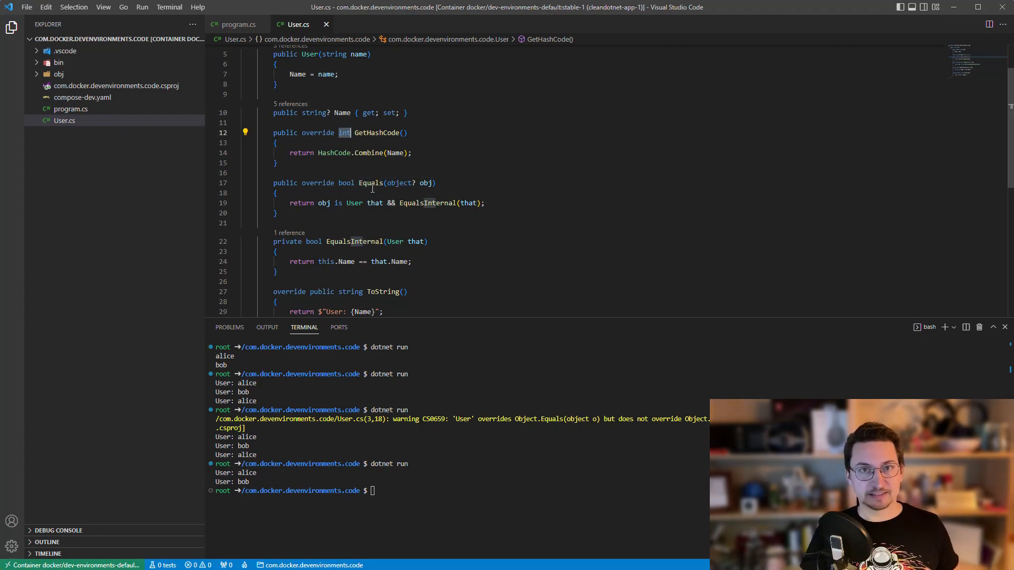
mouse_move(372, 182)
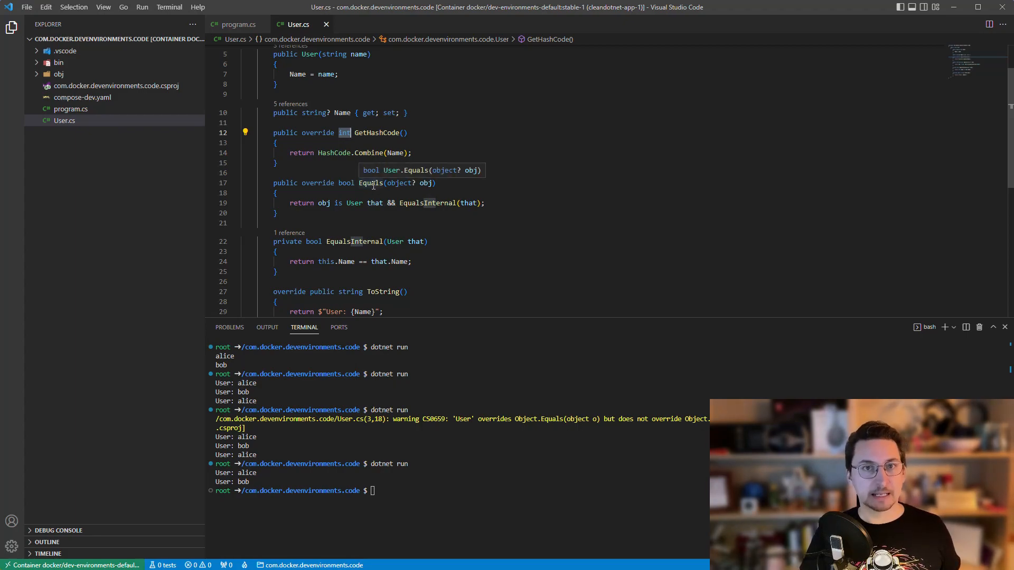
mouse_move(380, 153)
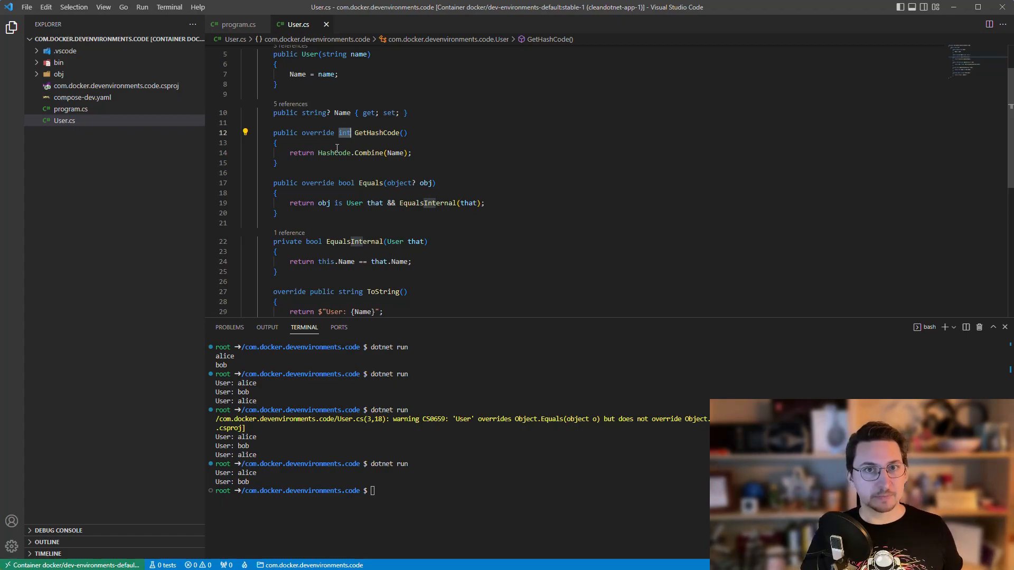
left_click(236, 24)
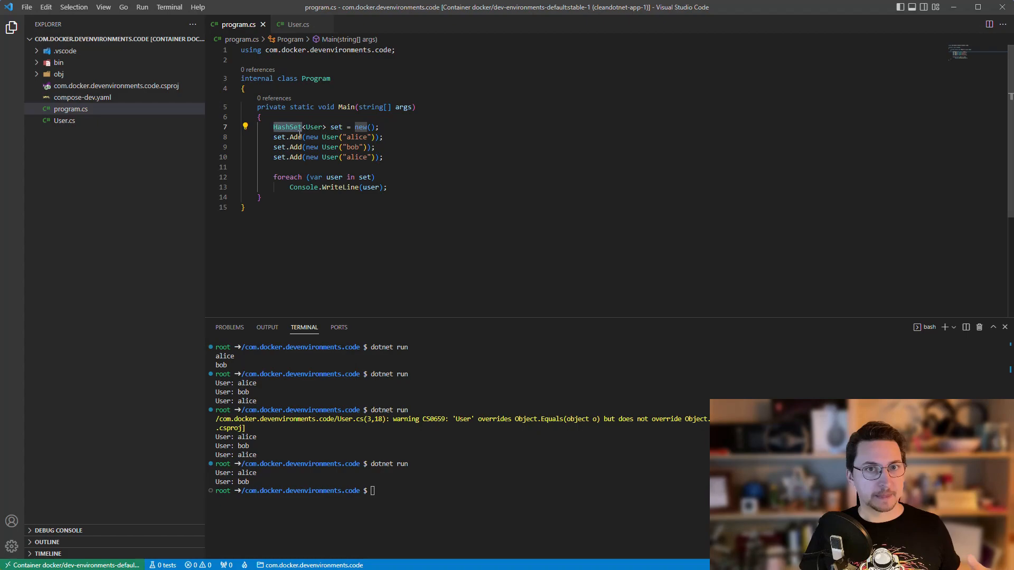
left_click(298, 24)
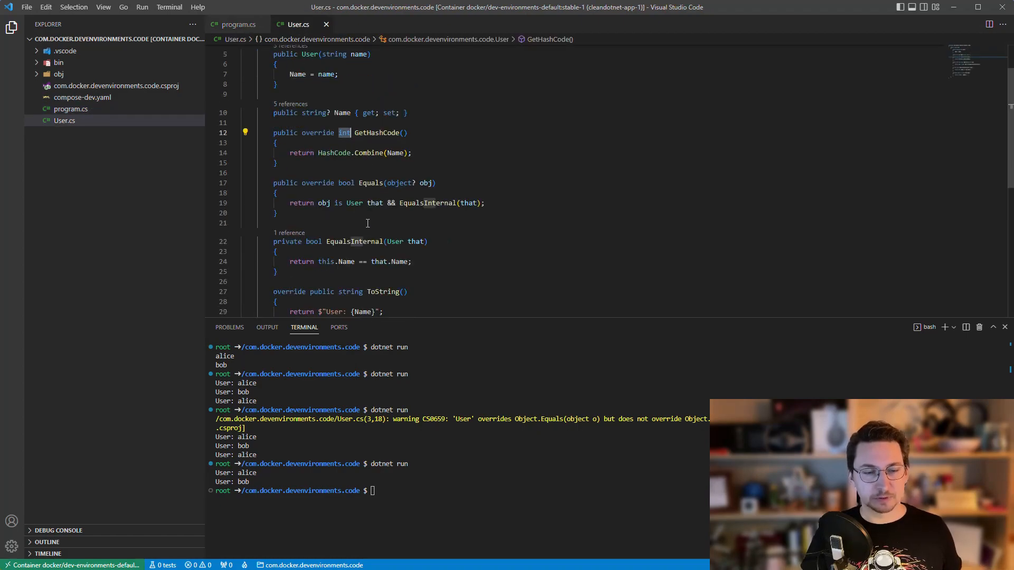
mouse_move(375, 202)
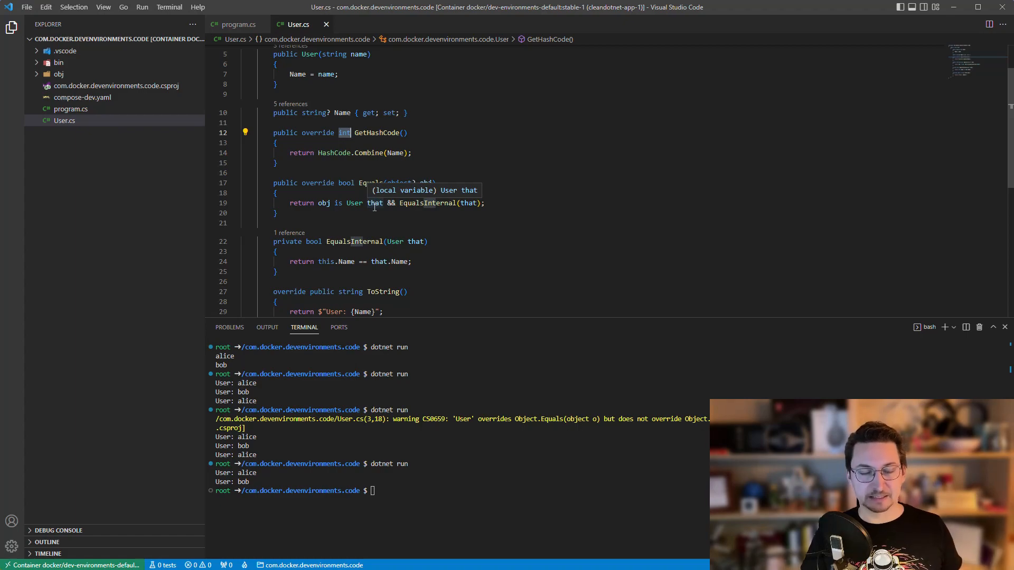
mouse_move(381, 212)
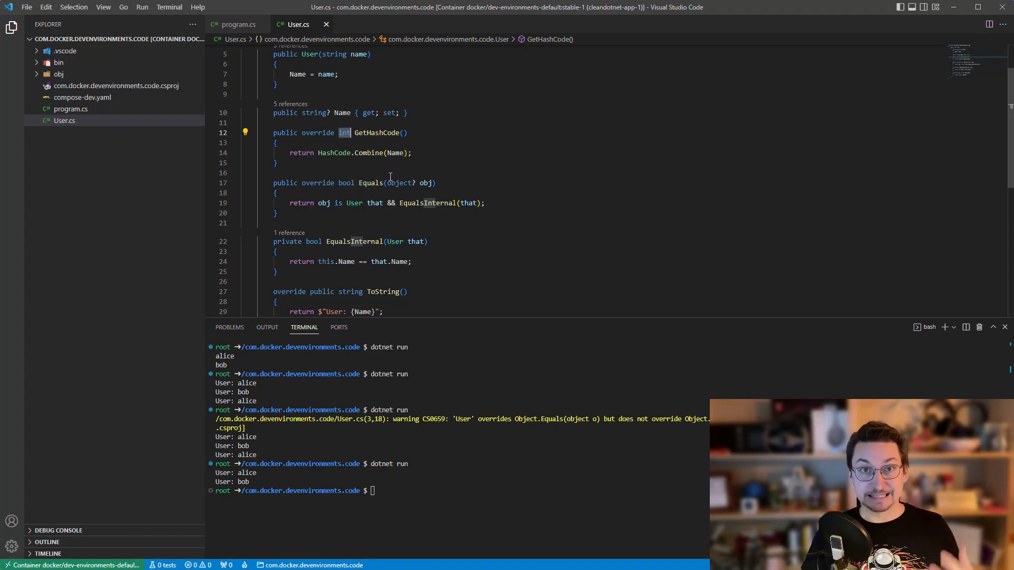
mouse_move(391, 179)
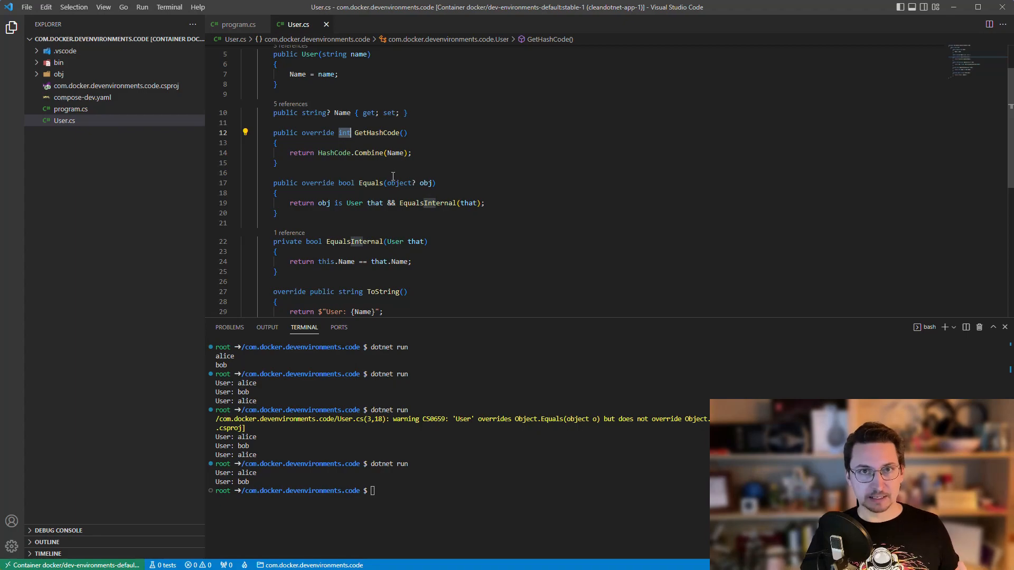
mouse_move(398, 183)
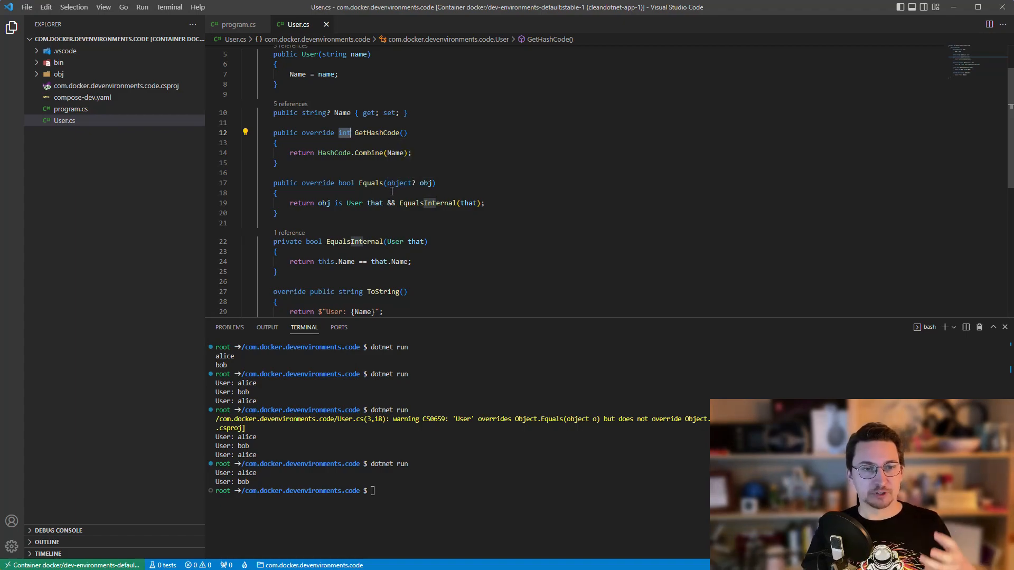
mouse_move(400, 182)
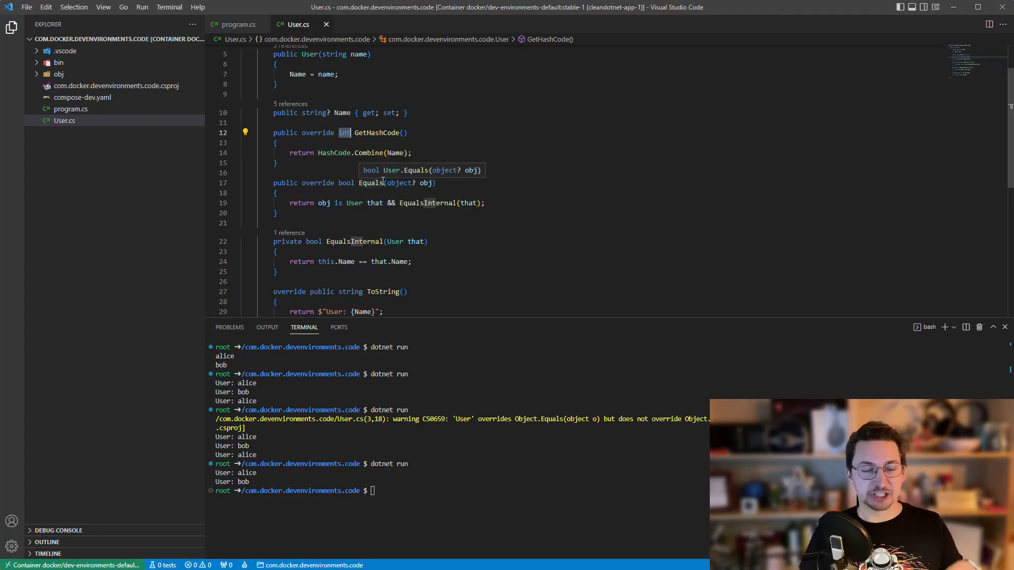
mouse_move(381, 179)
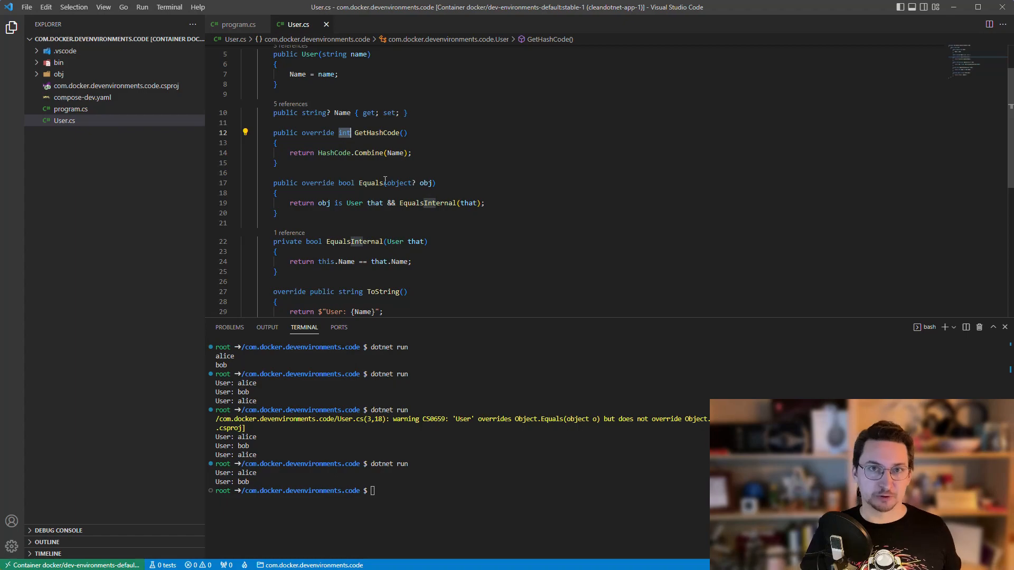
mouse_move(397, 183)
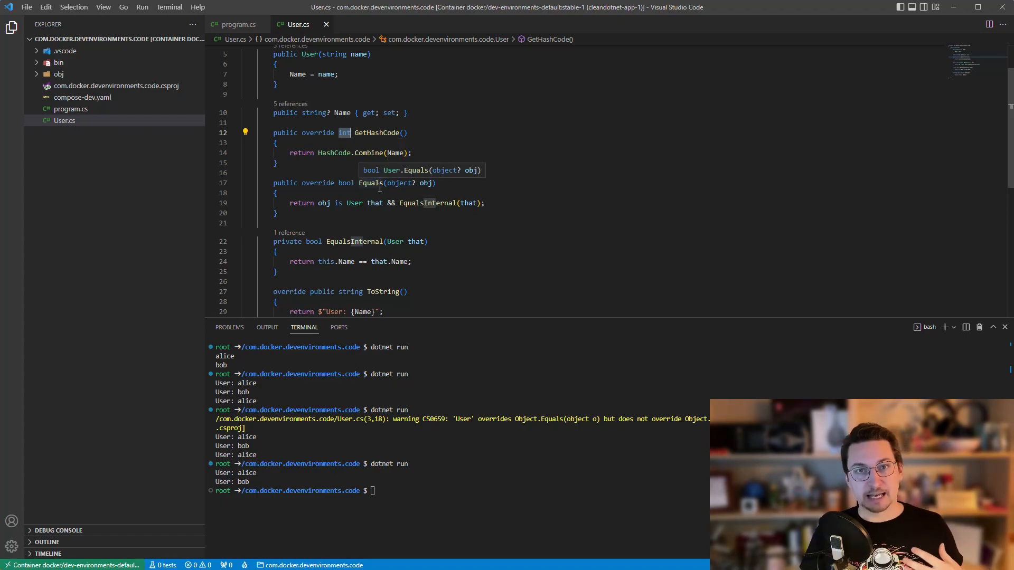
mouse_move(381, 190)
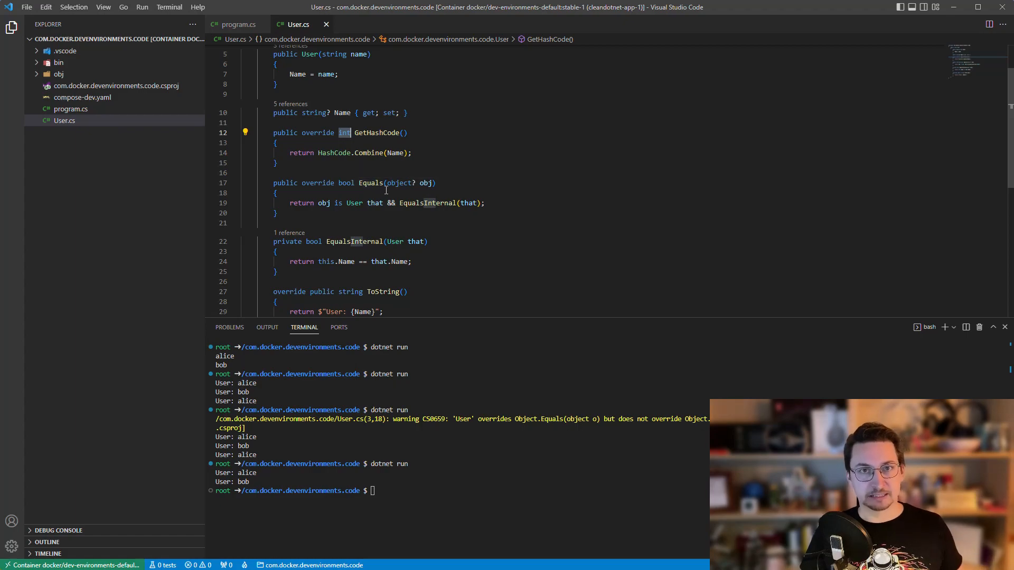